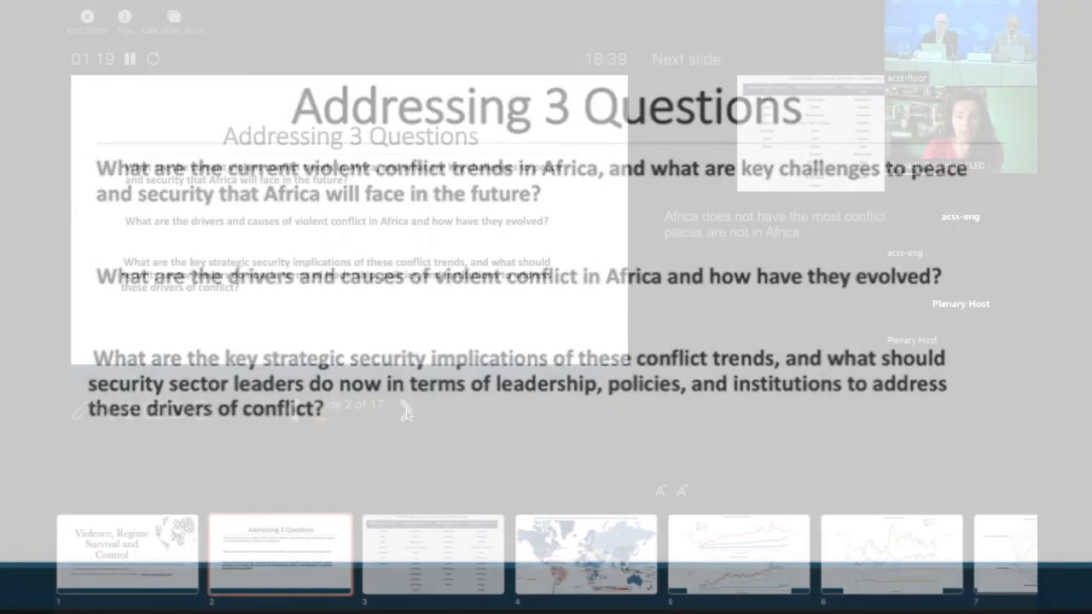
# Step: Advance the presenter-view slideshow to slide 2, 'Addressing 3 Questions'
pyautogui.click(406, 411)
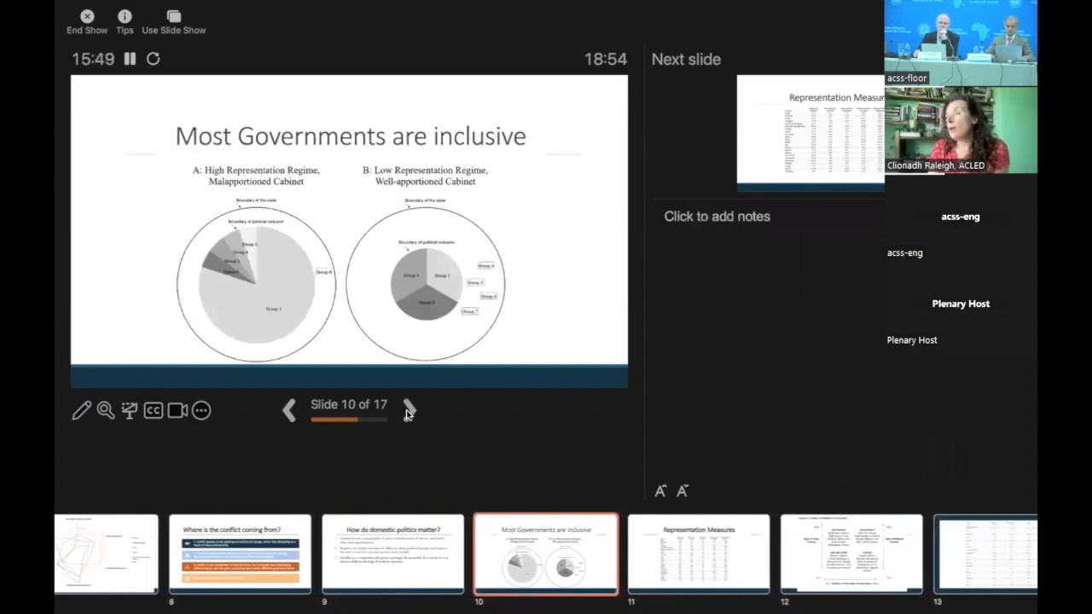
pyautogui.click(409, 410)
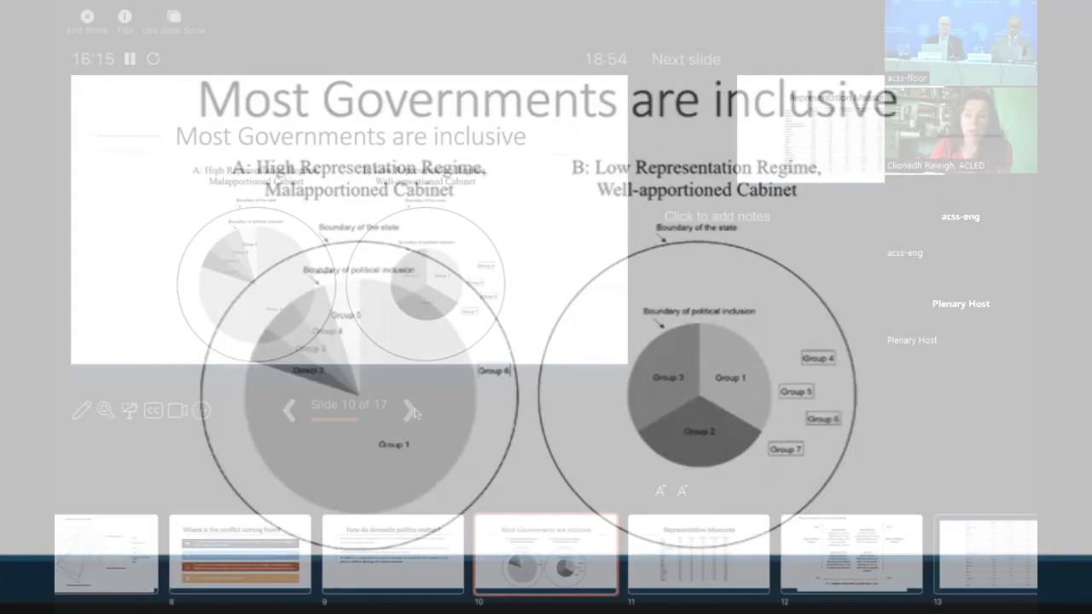
# Step: Show slide 11, 'Representation Measures', exit full-screen view, then advance past it
pyautogui.click(409, 410)
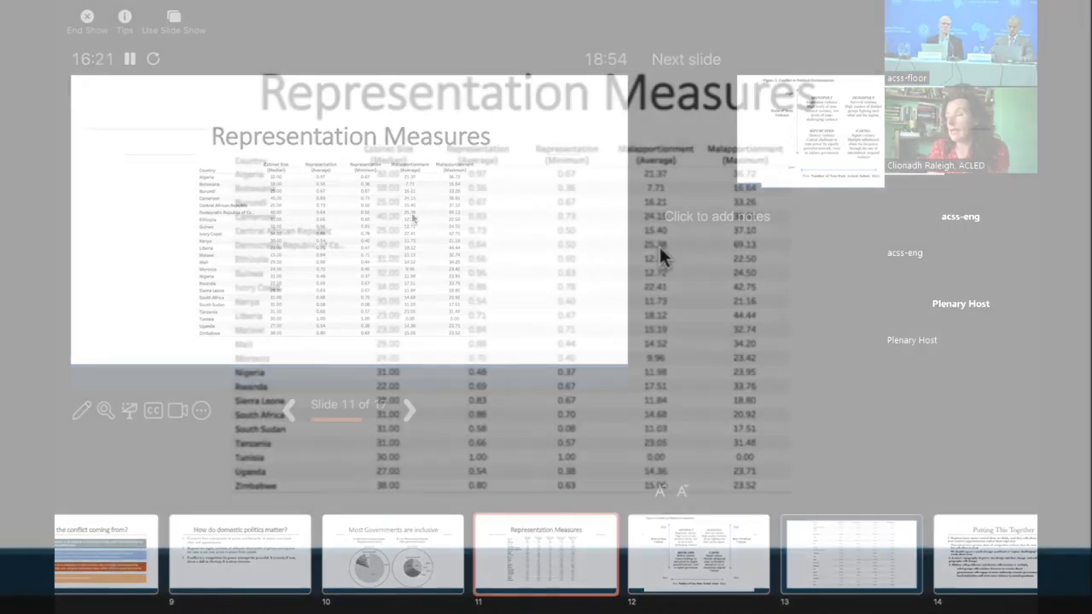
pyautogui.click(173, 21)
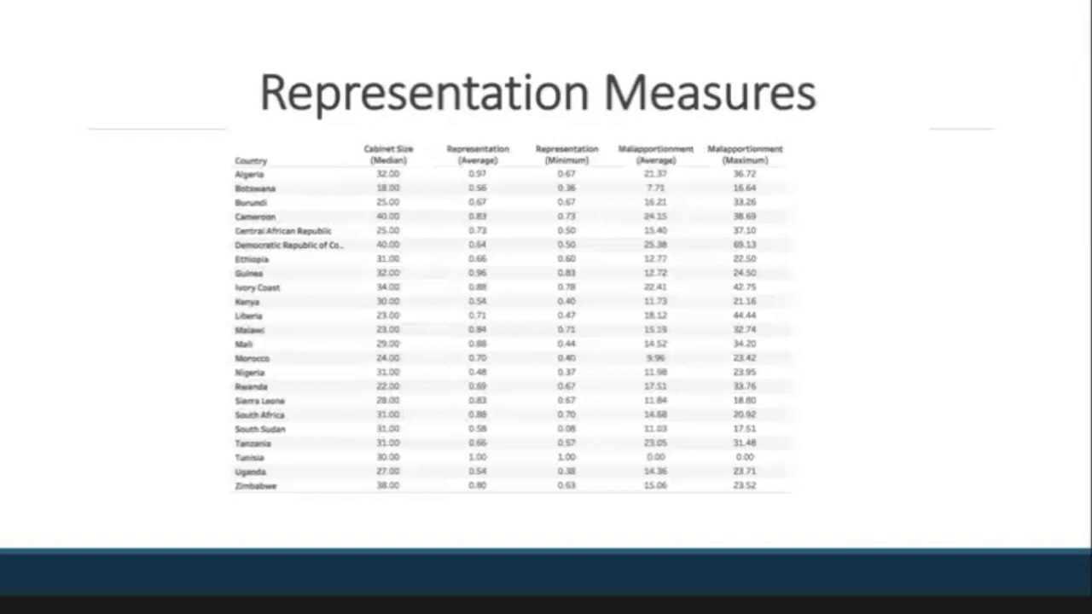
pyautogui.moveTo(482, 403)
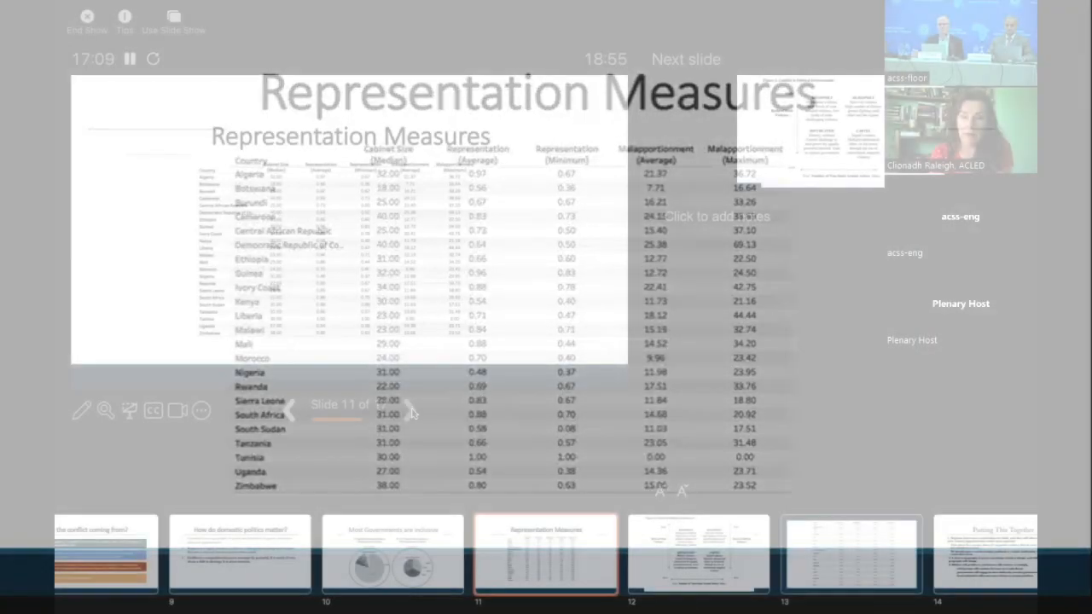
pyautogui.click(410, 410)
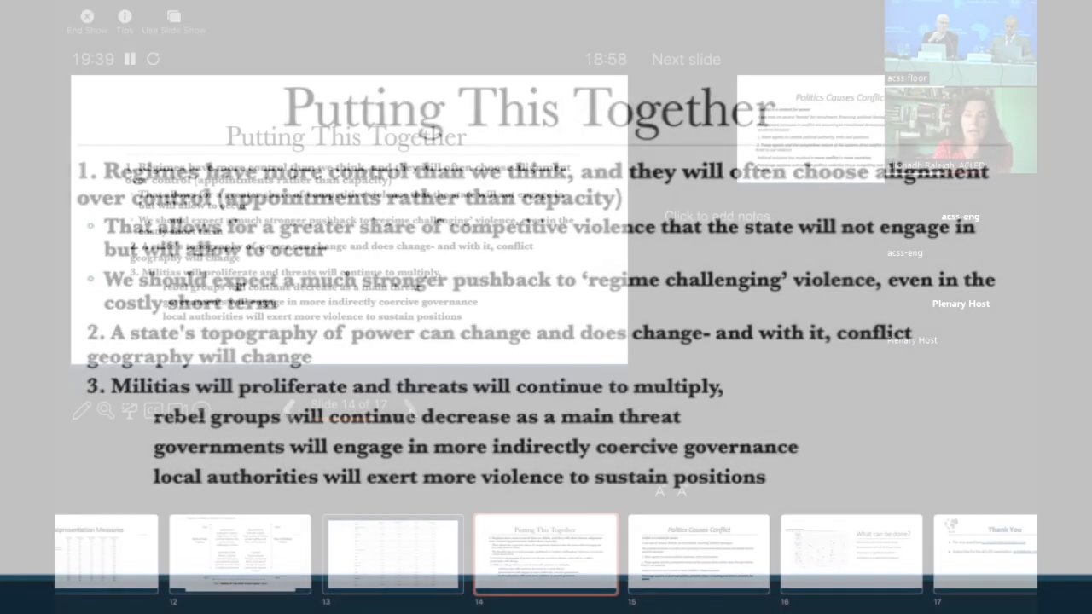
# Step: Advance from 'Putting This Together' to slide 16, 'What can be done?'
pyautogui.click(410, 410)
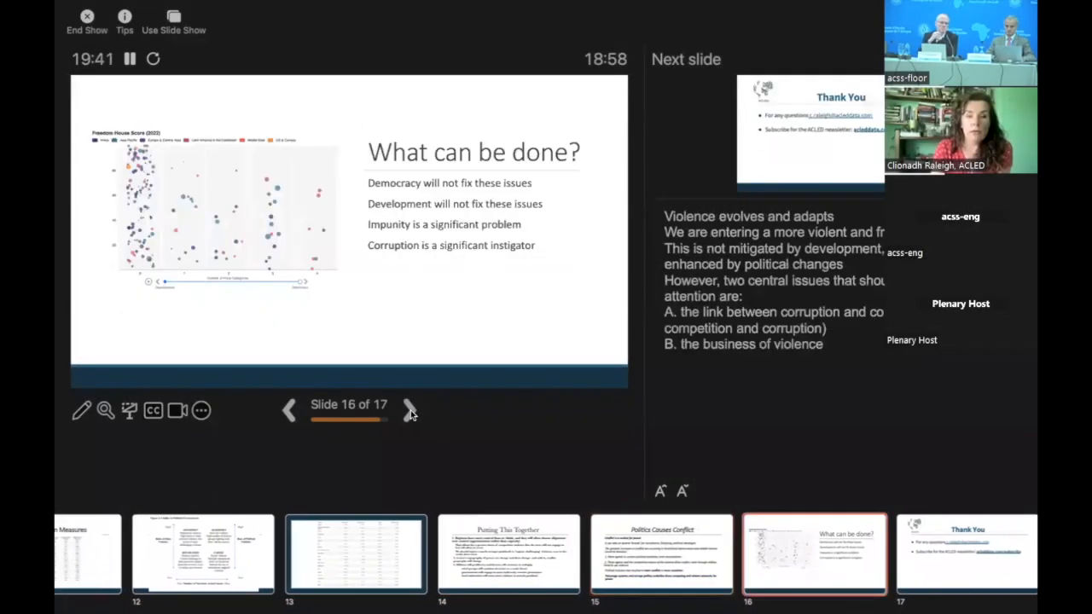